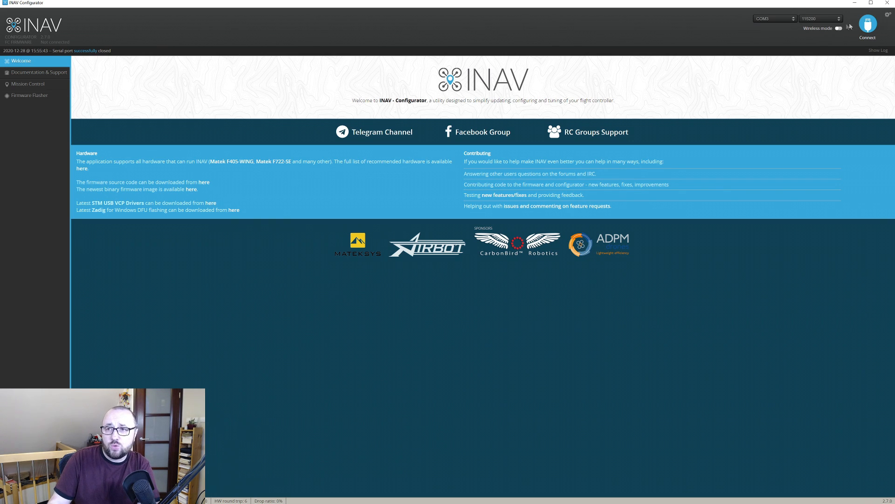
Connect to the flight controller so its setup page with pre-arming checks loads
left_click(867, 27)
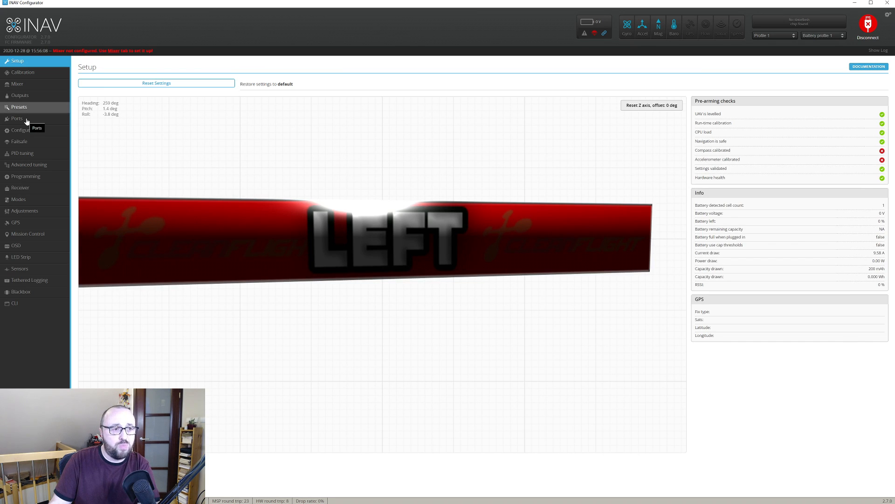
Switch off MSP data on UART1 in the Ports settings
left_click(17, 118)
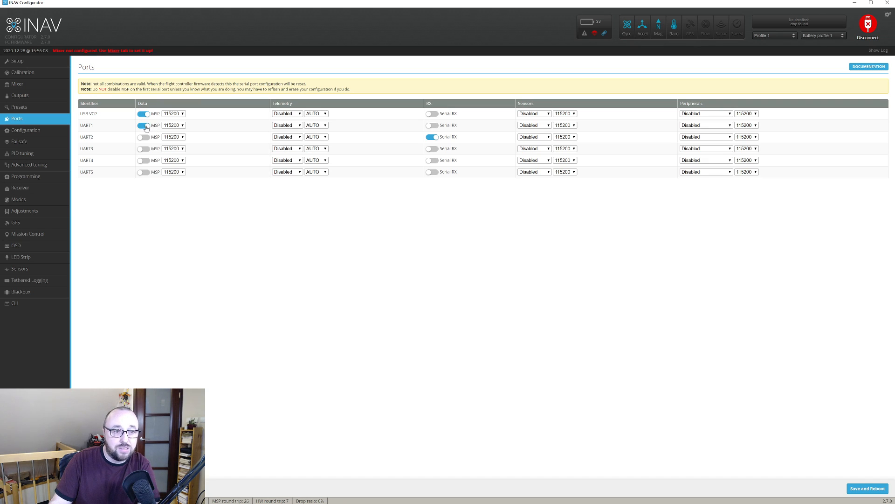
left_click(144, 125)
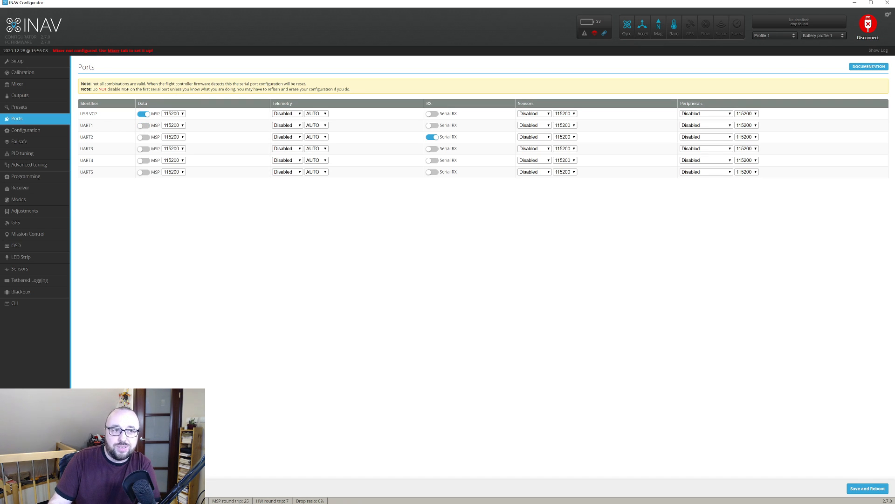
mouse_move(106, 125)
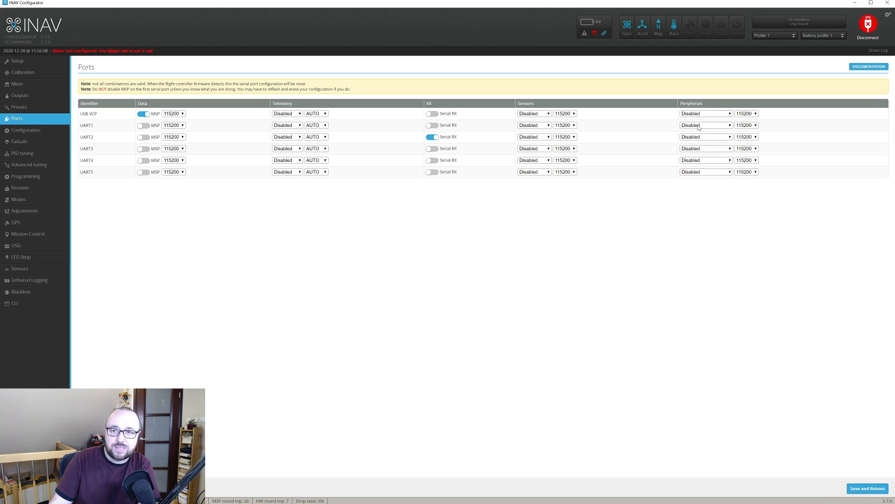
Assign DJI FPV VTX as the UART1 peripheral and save with reboot
left_click(705, 125)
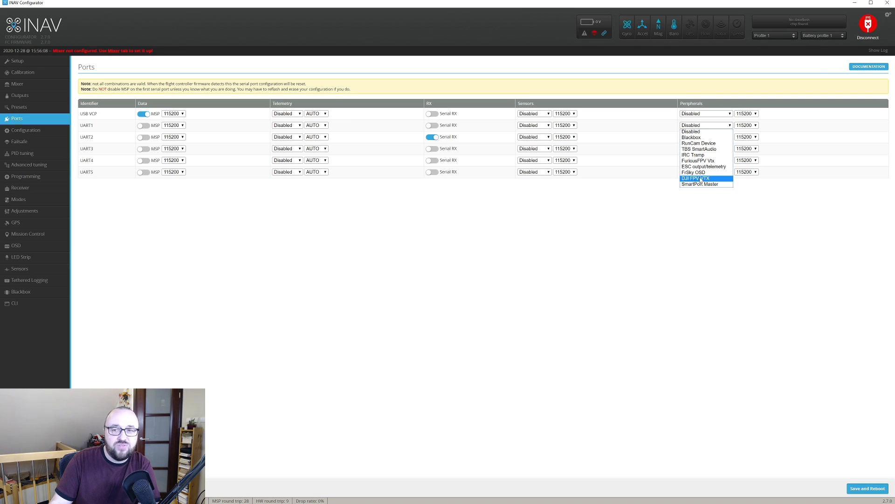
left_click(696, 178)
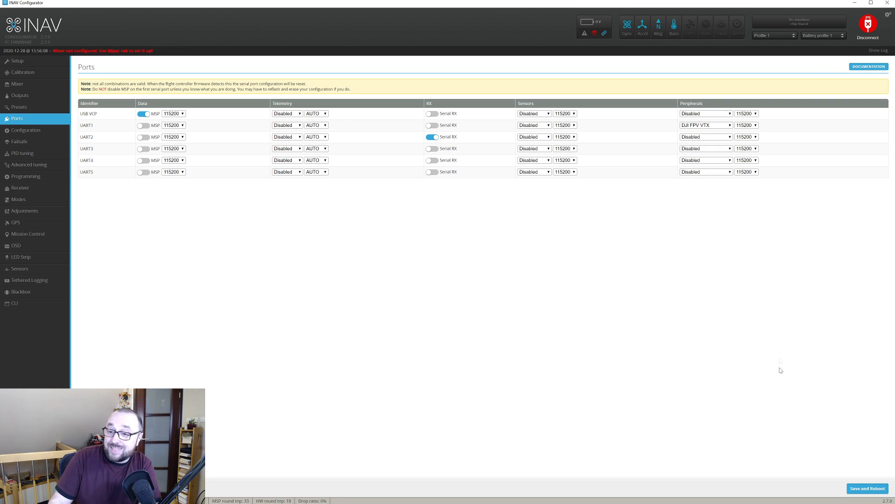
left_click(867, 488)
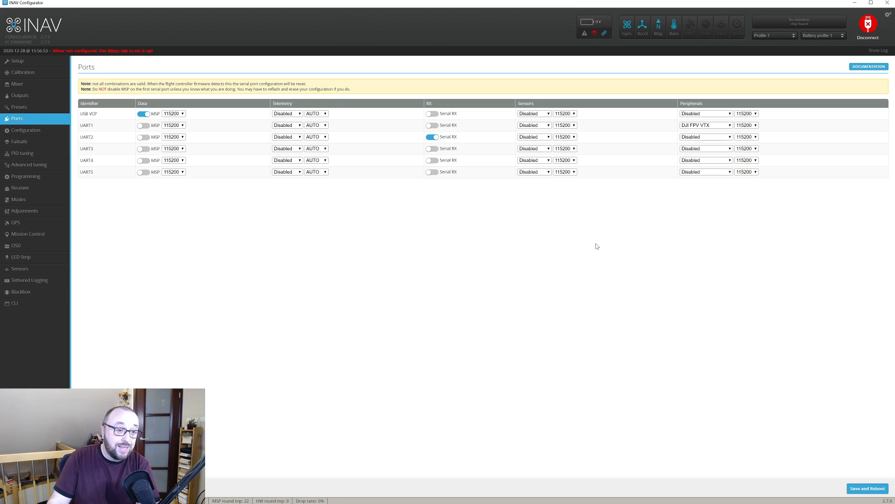
mouse_move(96, 230)
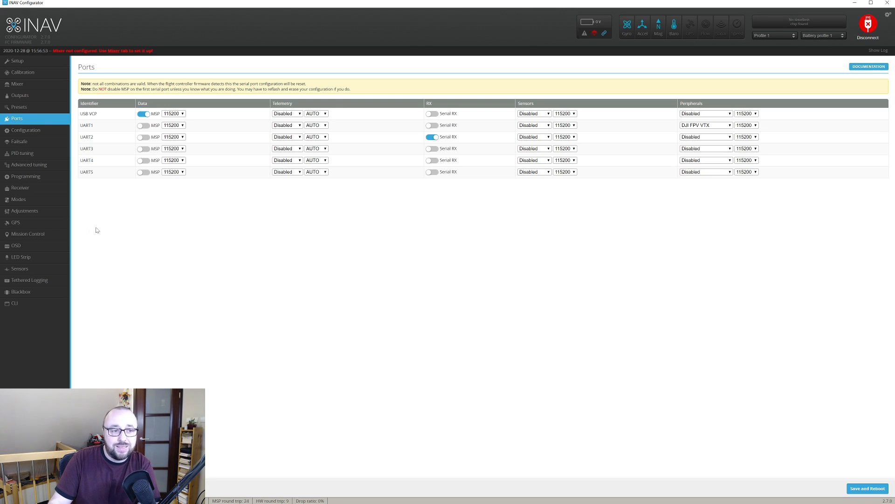
Load the OSD settings page with element list and live preview
left_click(16, 245)
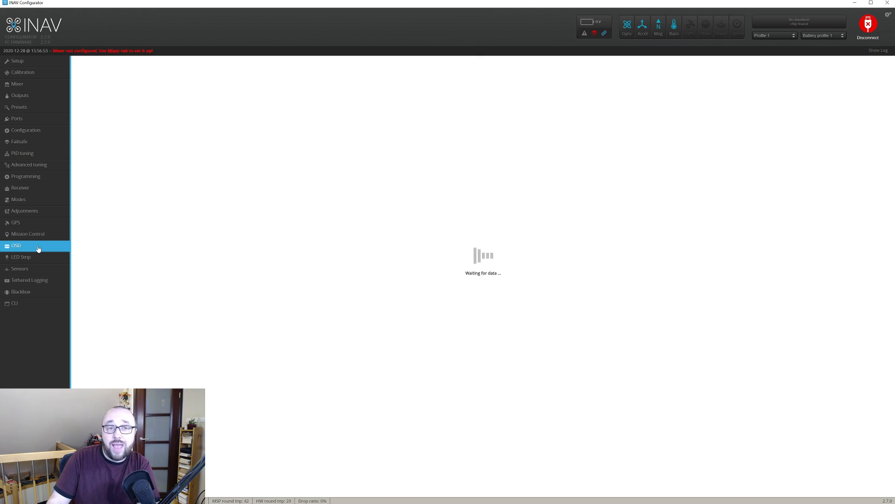
left_click(16, 245)
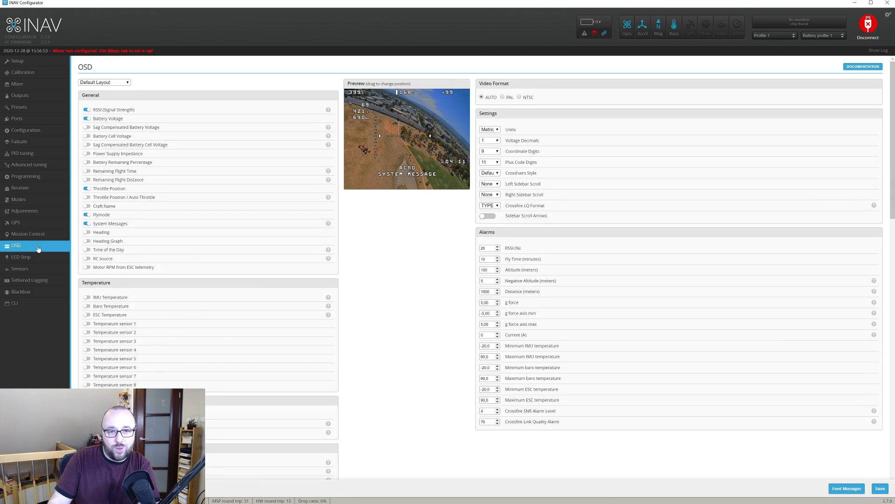